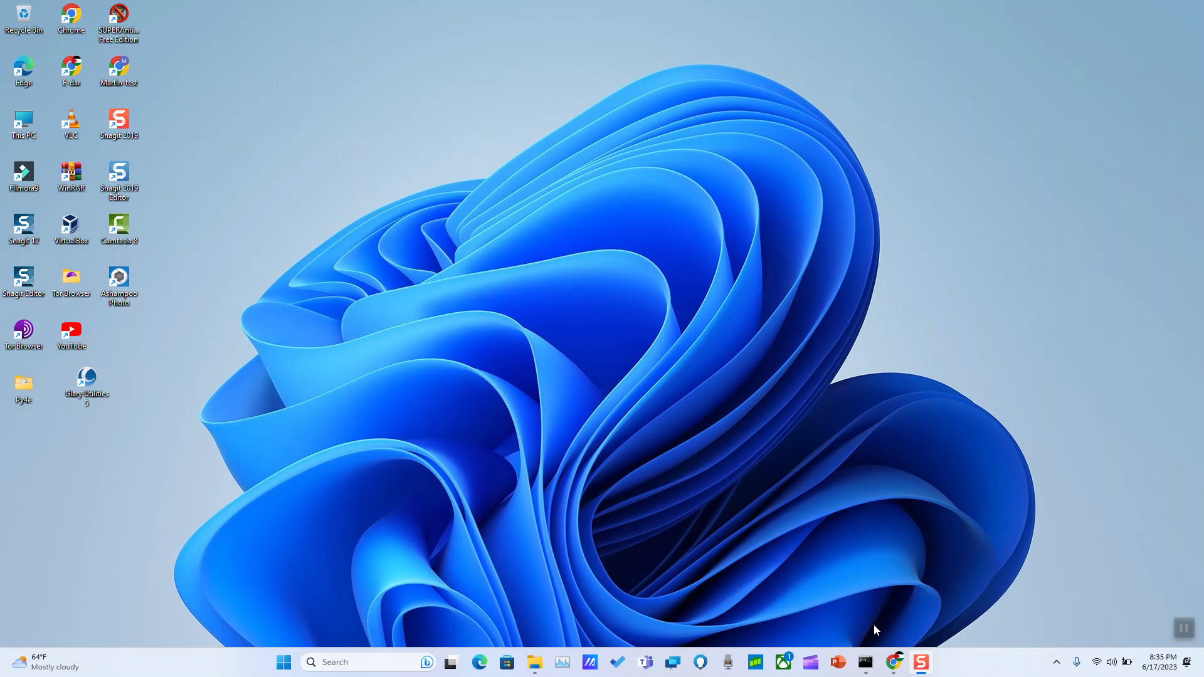
pyautogui.moveTo(1112, 668)
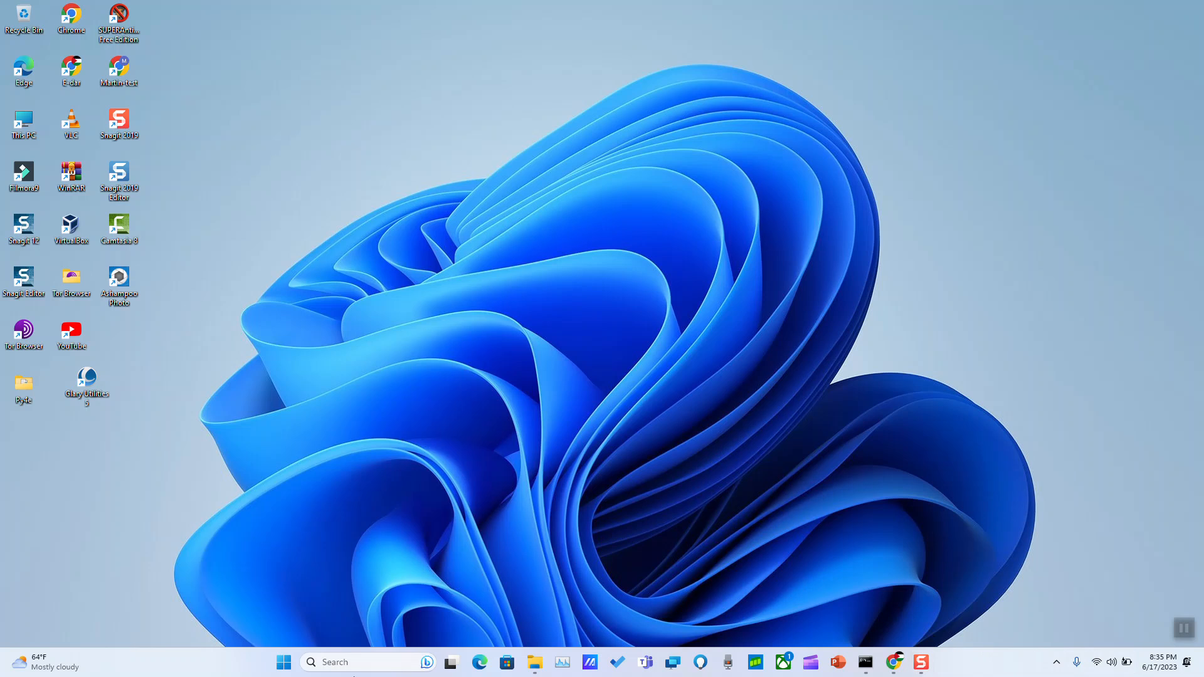
# - Search for 'cmd' and launch Command Prompt as administrator
pyautogui.click(361, 662)
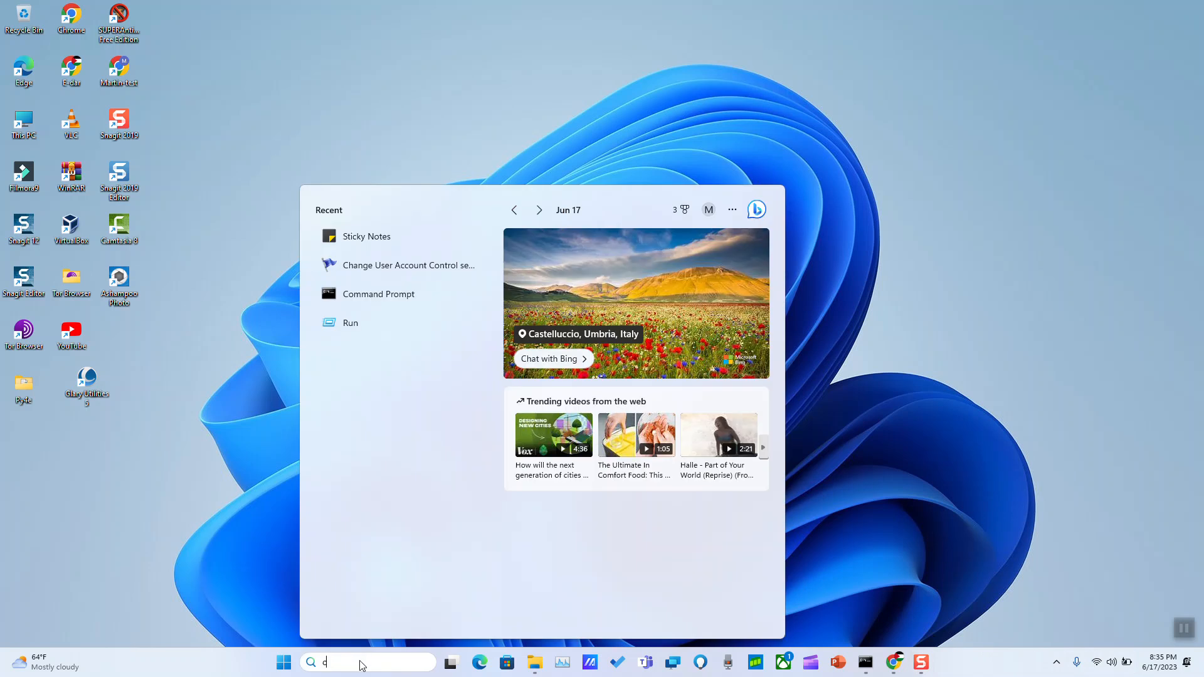
pyautogui.write('md')
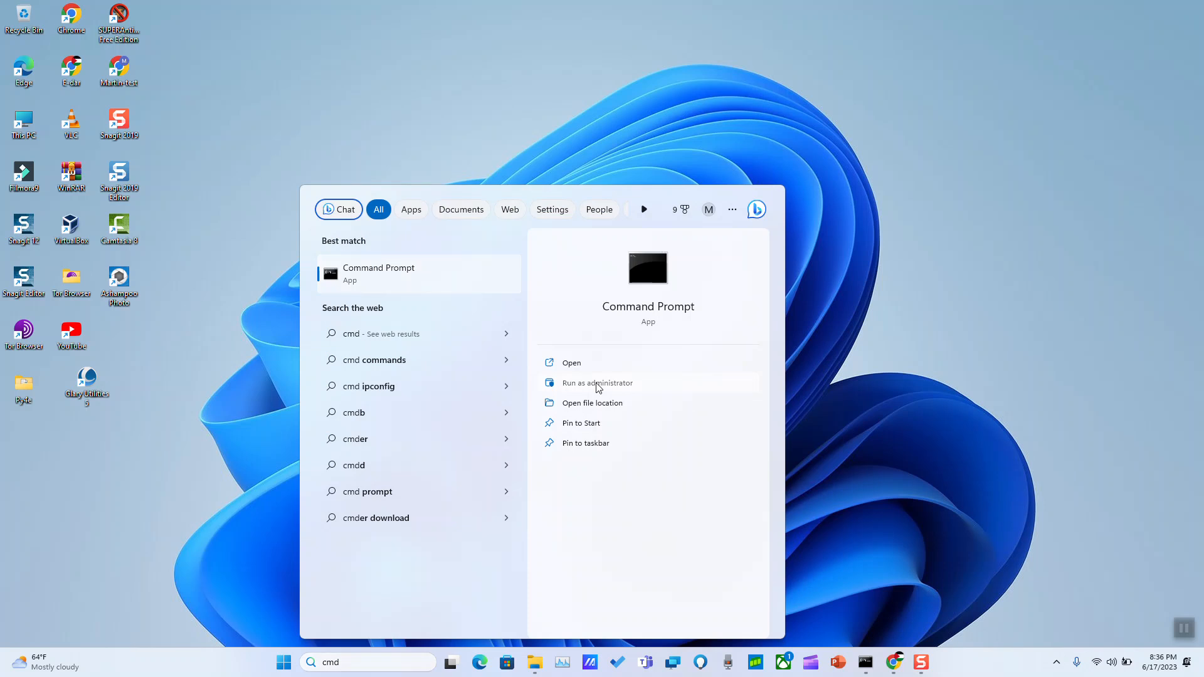
pyautogui.click(598, 383)
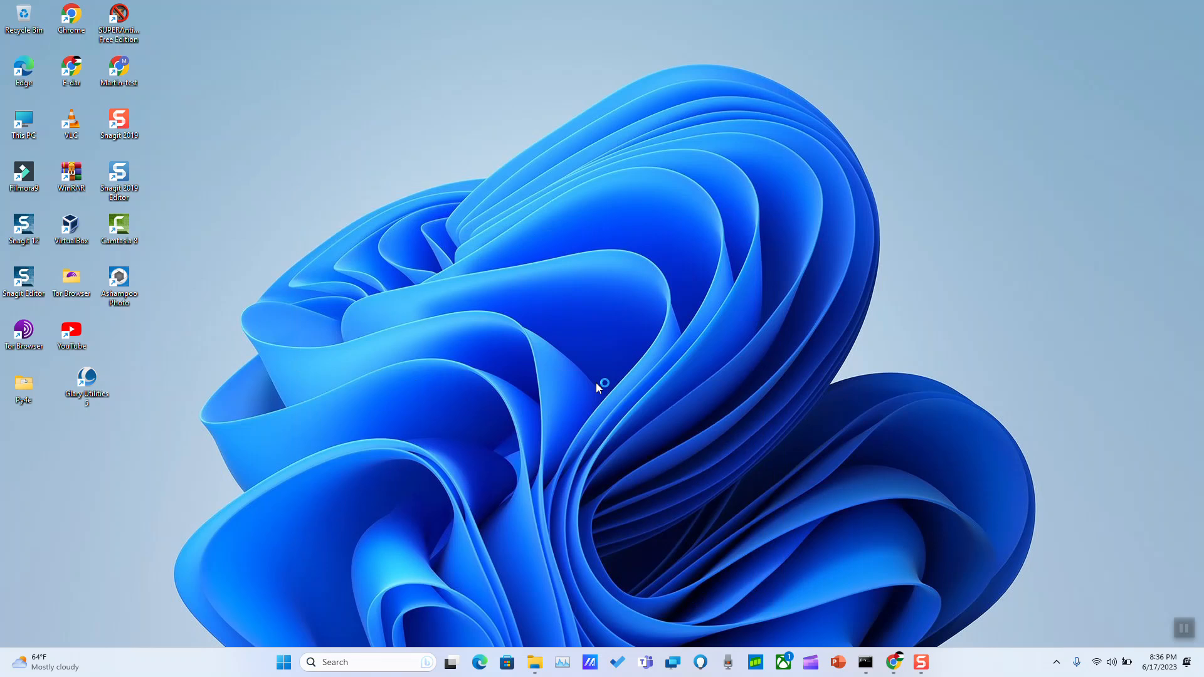
pyautogui.moveTo(554, 432)
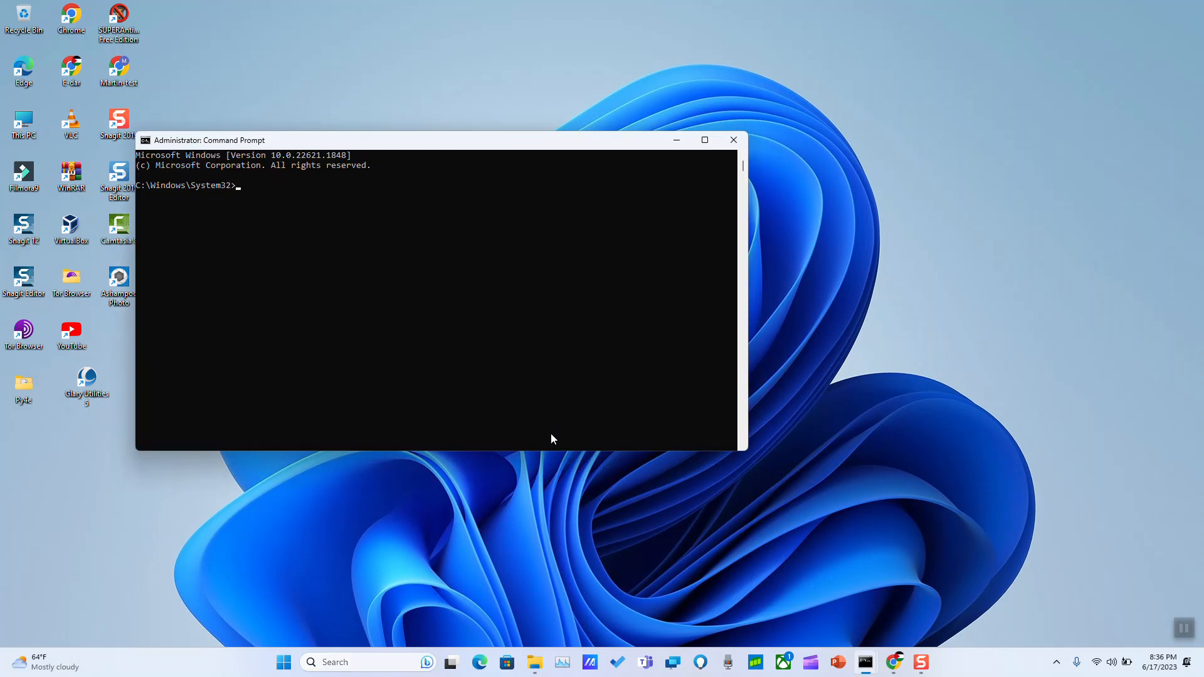
pyautogui.moveTo(570, 438)
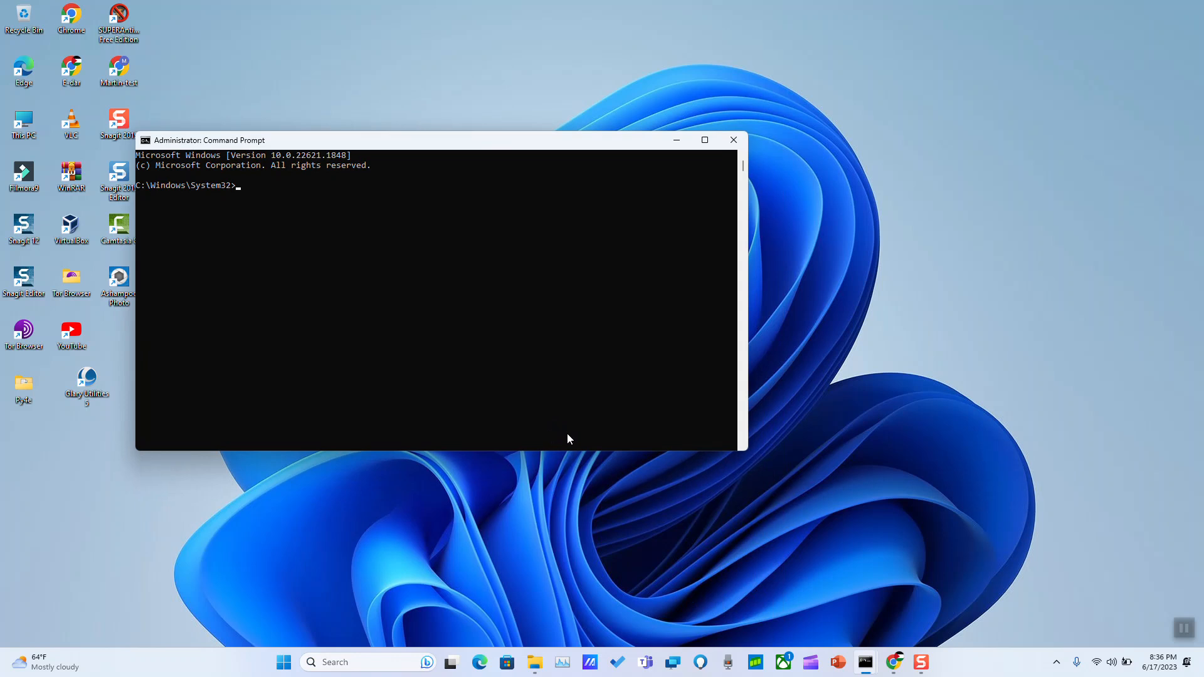
# - Run 'sfc /scannow' at the administrator prompt to begin verifying system files
pyautogui.write('sfc')
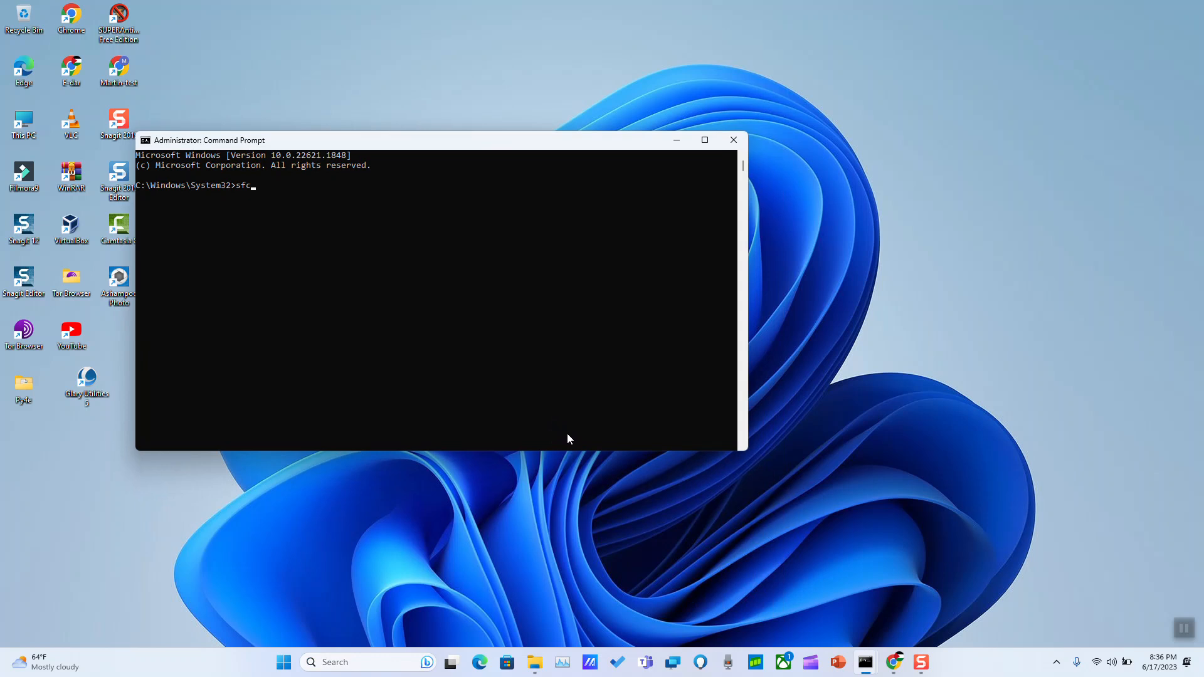
pyautogui.write('/scannow')
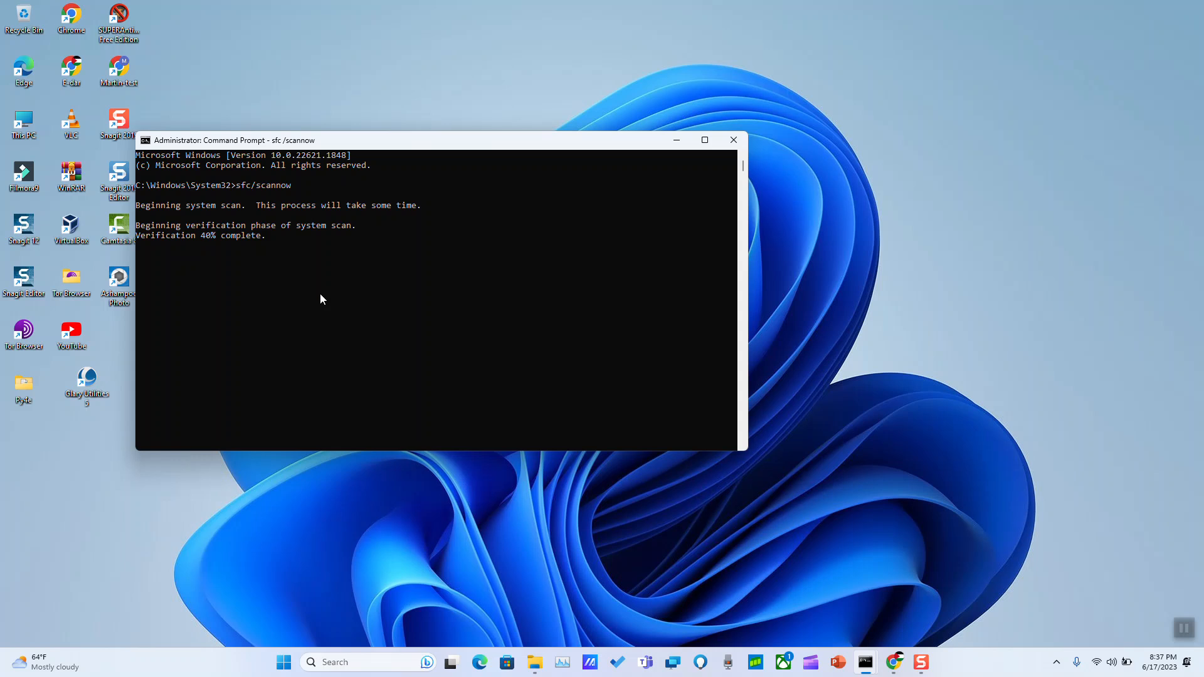
pyautogui.moveTo(660, 157)
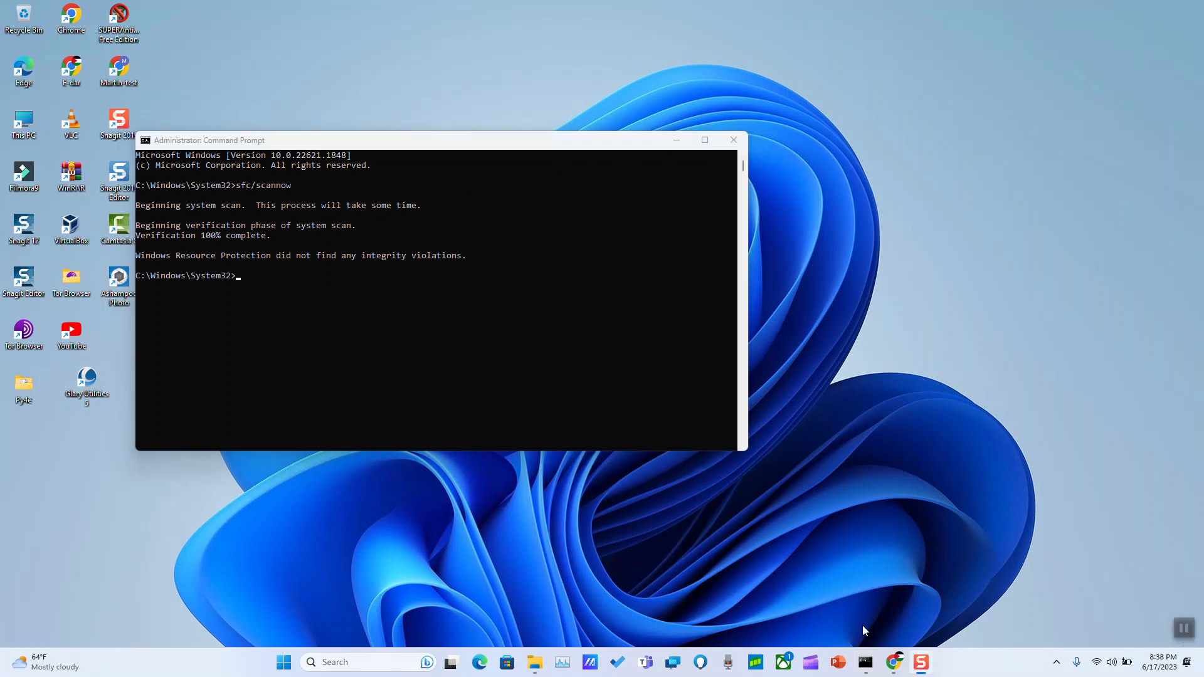
pyautogui.moveTo(211, 270)
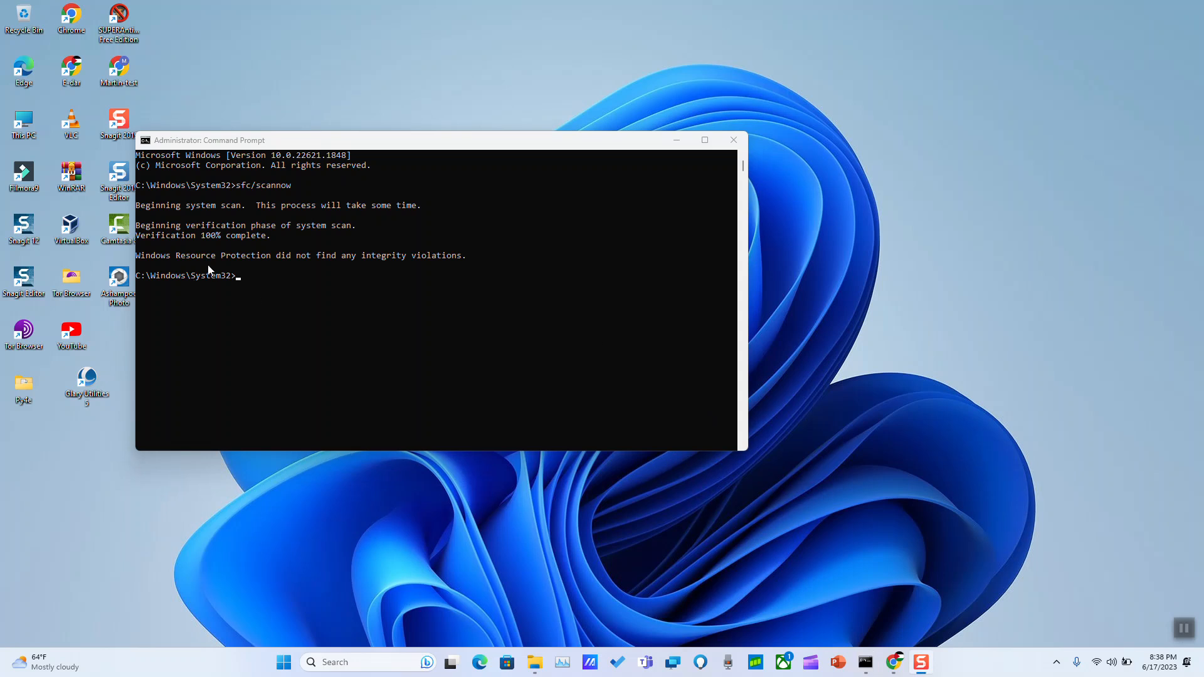
pyautogui.moveTo(432, 264)
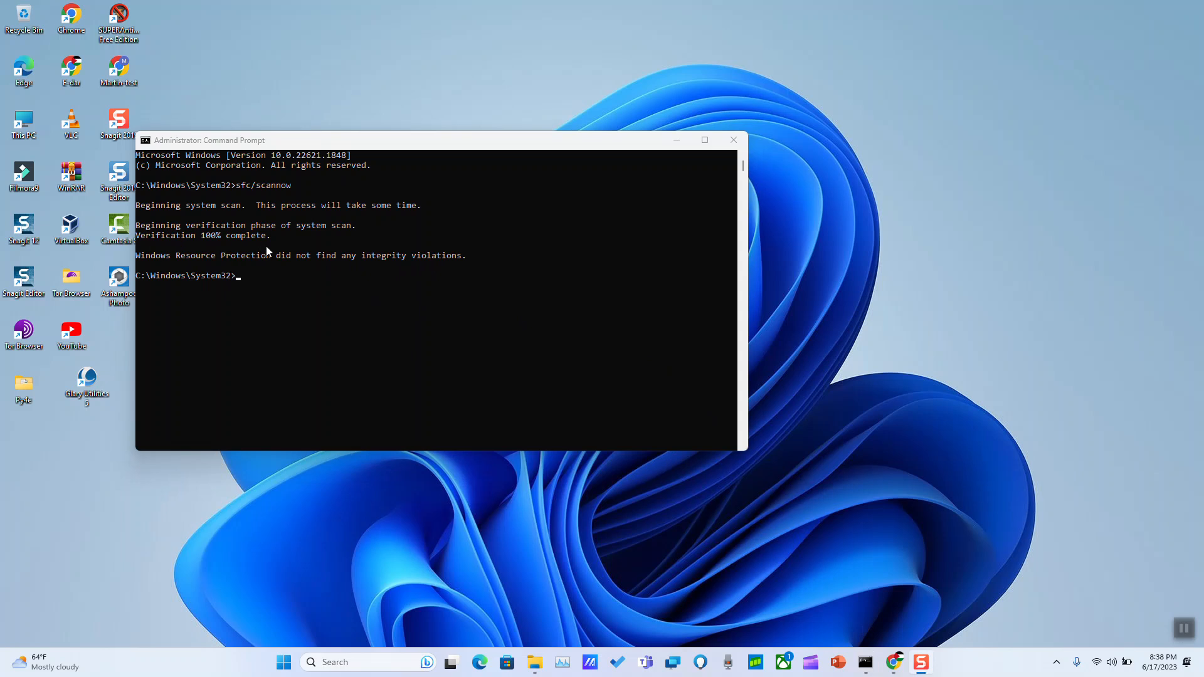
pyautogui.moveTo(264, 270)
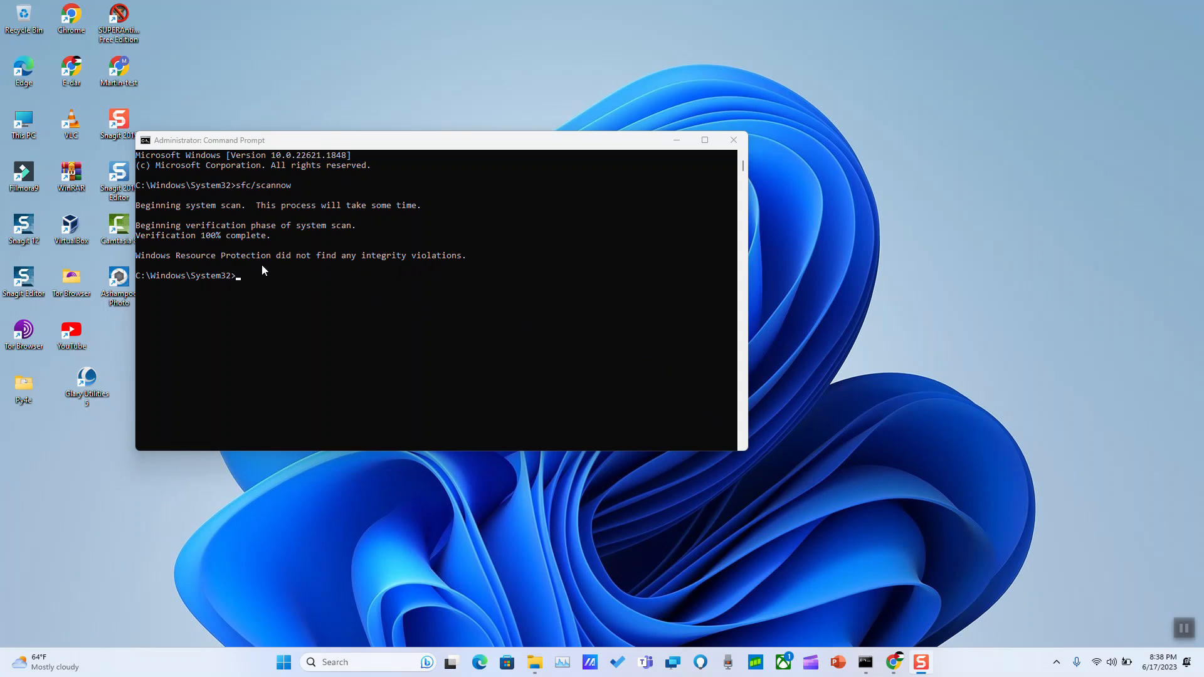
pyautogui.moveTo(202, 273)
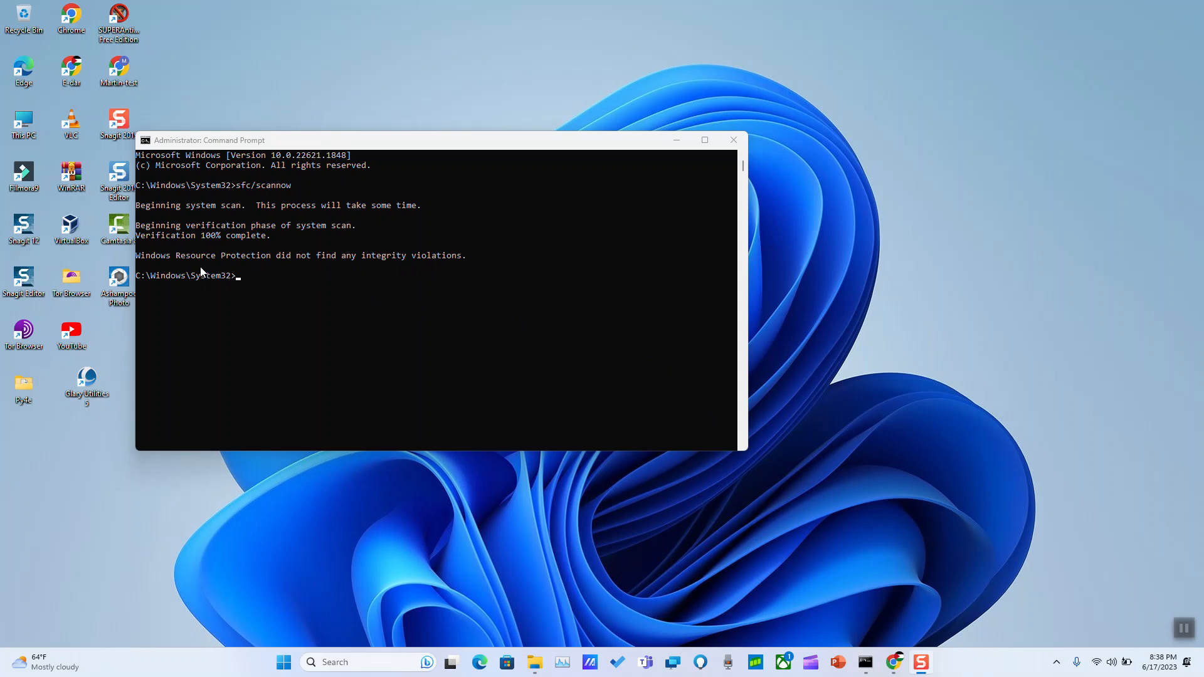
pyautogui.moveTo(236, 278)
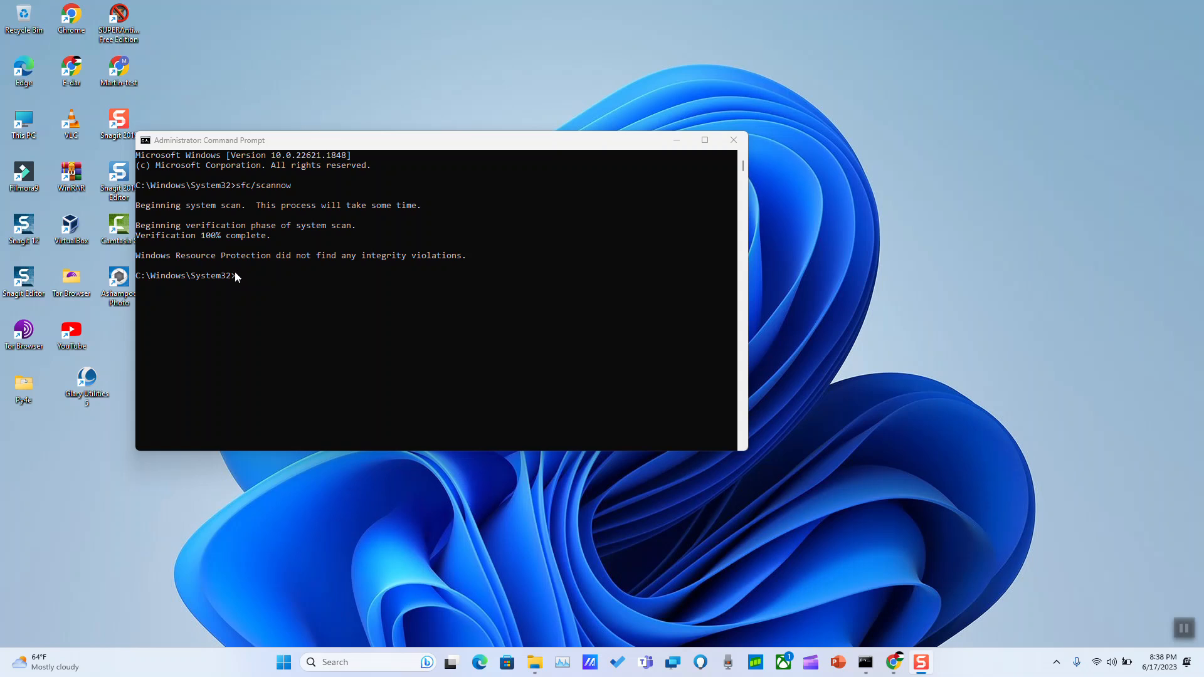
pyautogui.moveTo(233, 294)
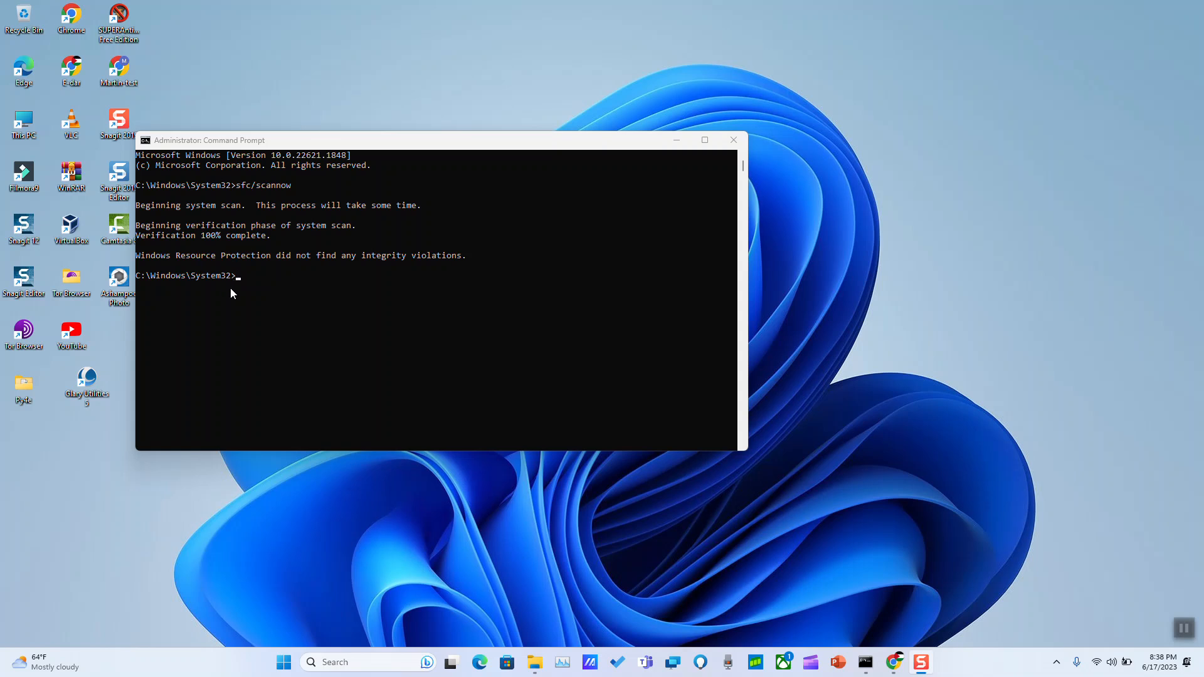
pyautogui.moveTo(731, 141)
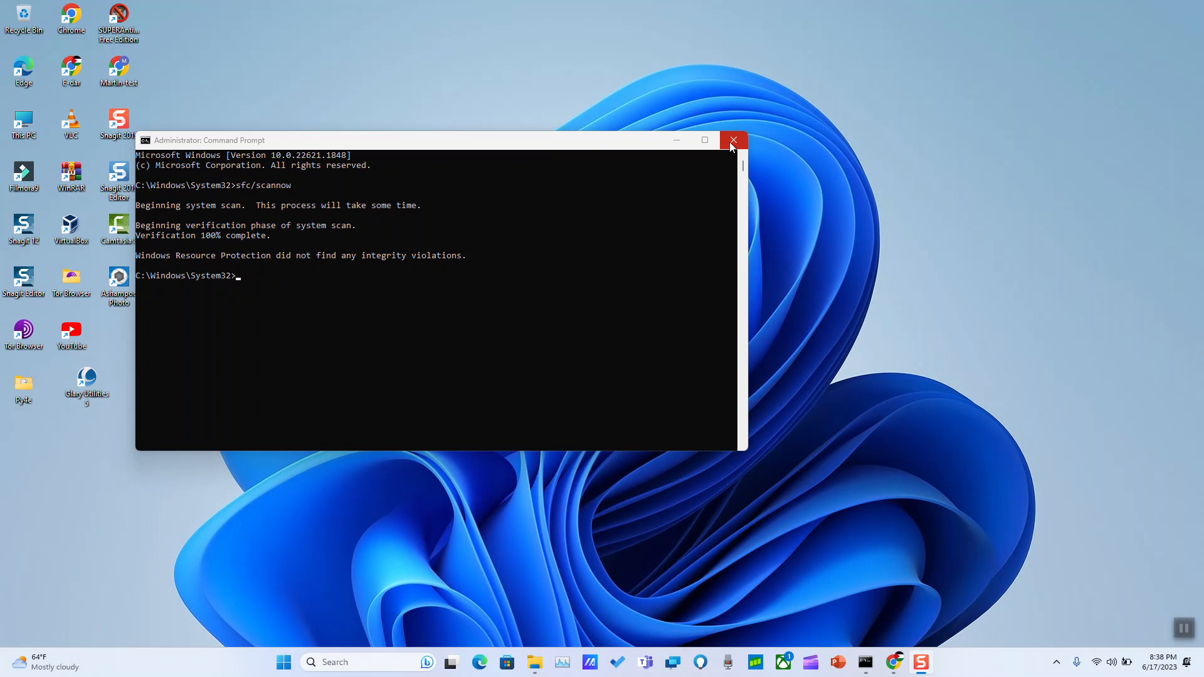
# - Close the administrator Command Prompt window after the scan finishes
pyautogui.click(731, 141)
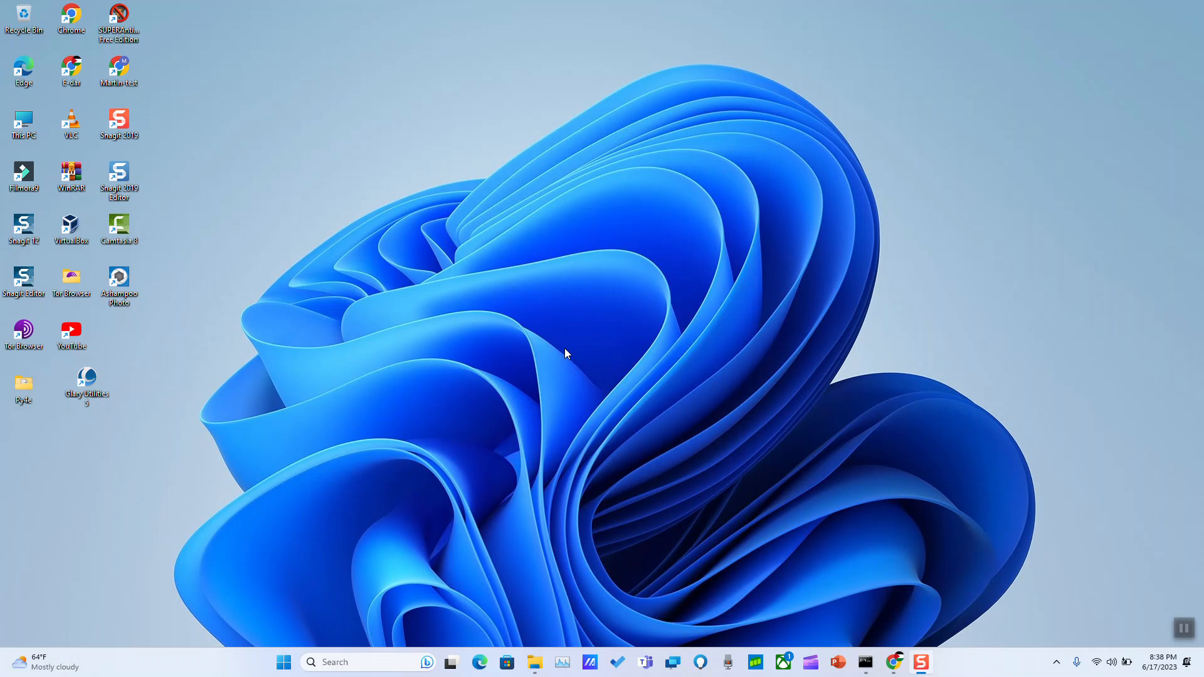
pyautogui.moveTo(905, 306)
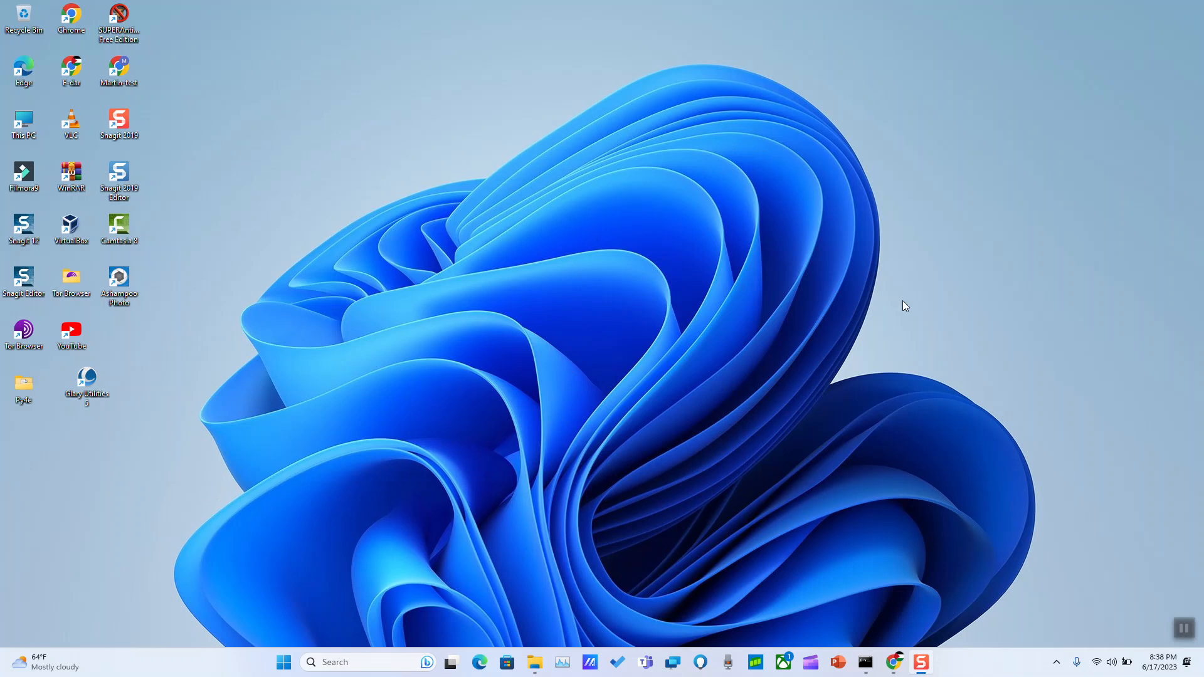